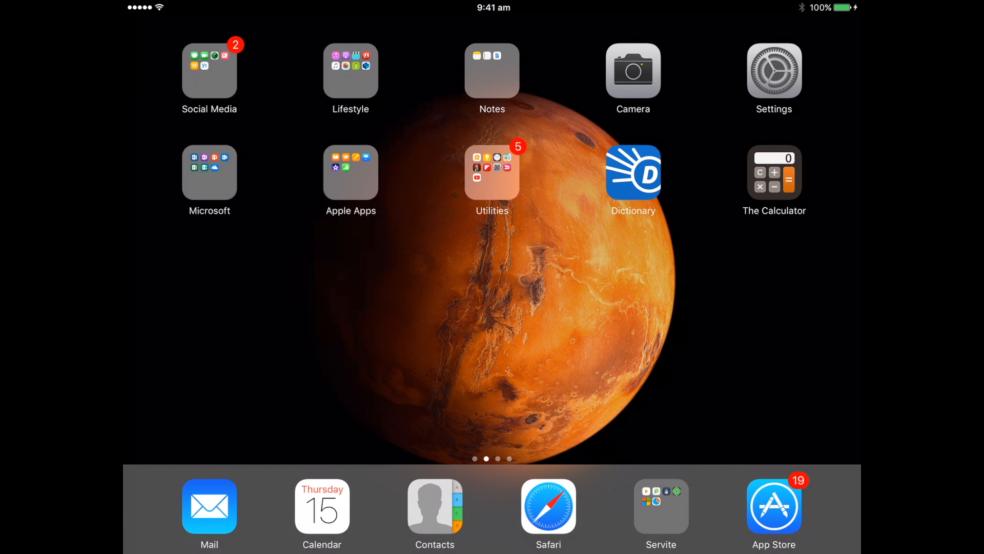
# Launch SEQTA Learn from the home screen's Utilities folder.
pyautogui.click(660, 507)
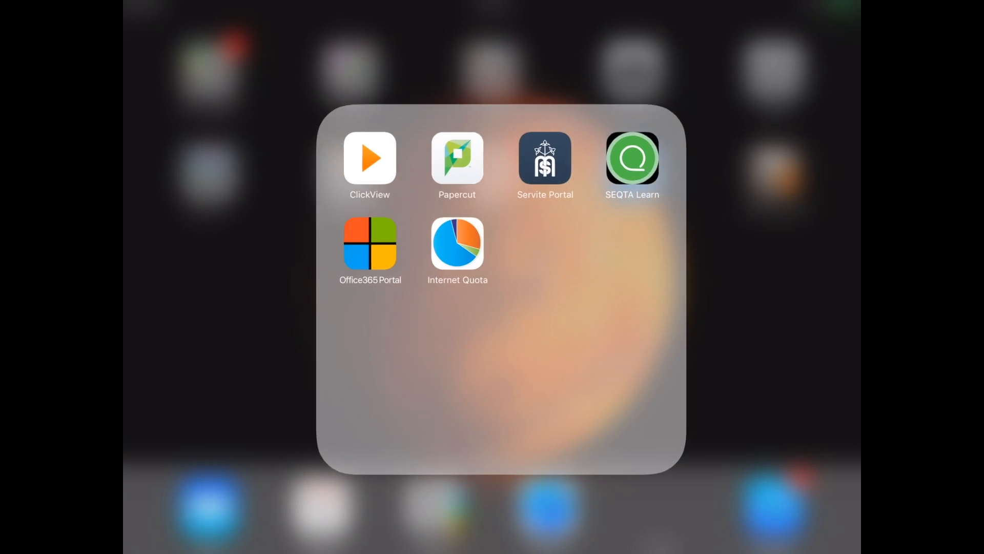
pyautogui.click(632, 157)
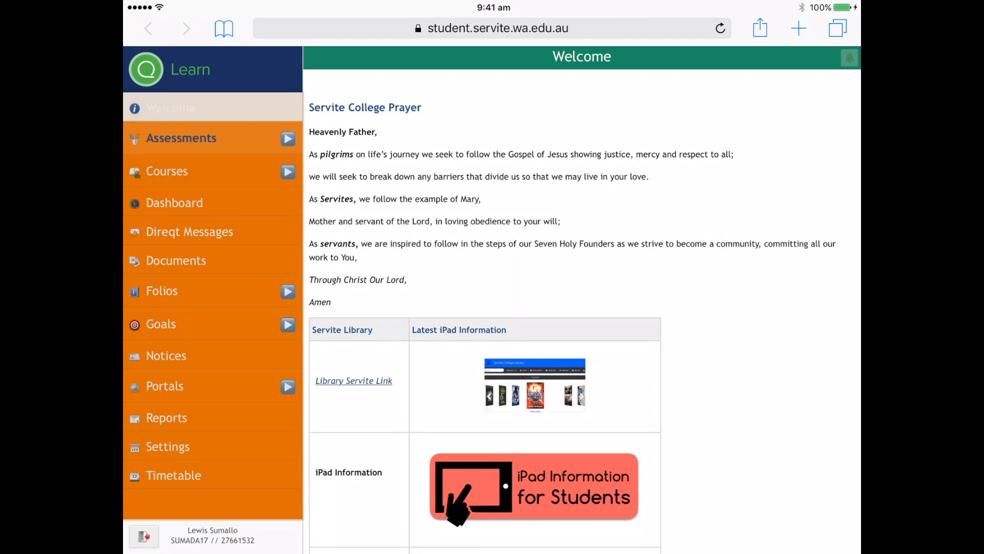
# Show the student's upcoming assessments list.
pyautogui.click(181, 138)
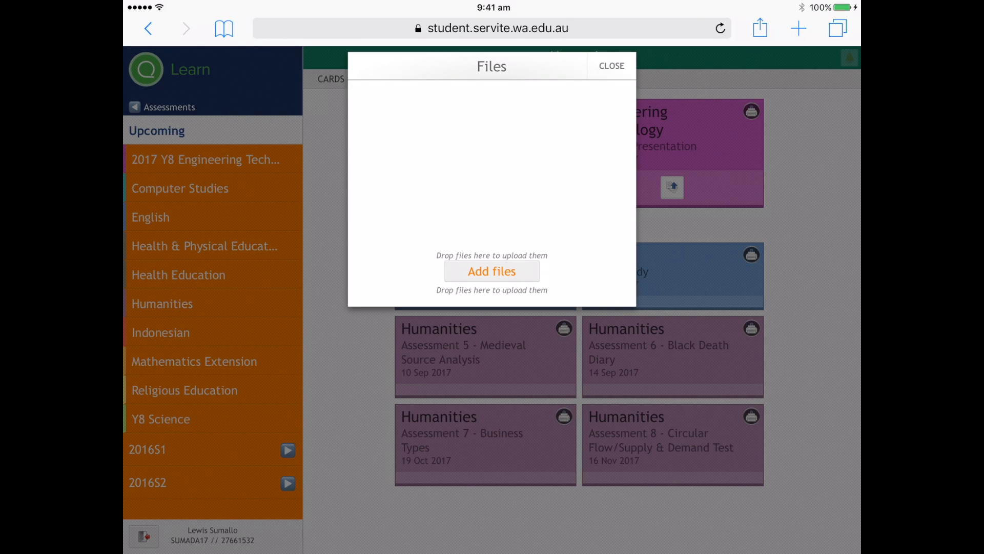
# Add a file from the device's Photo Library, browsing by Moments.
pyautogui.click(491, 271)
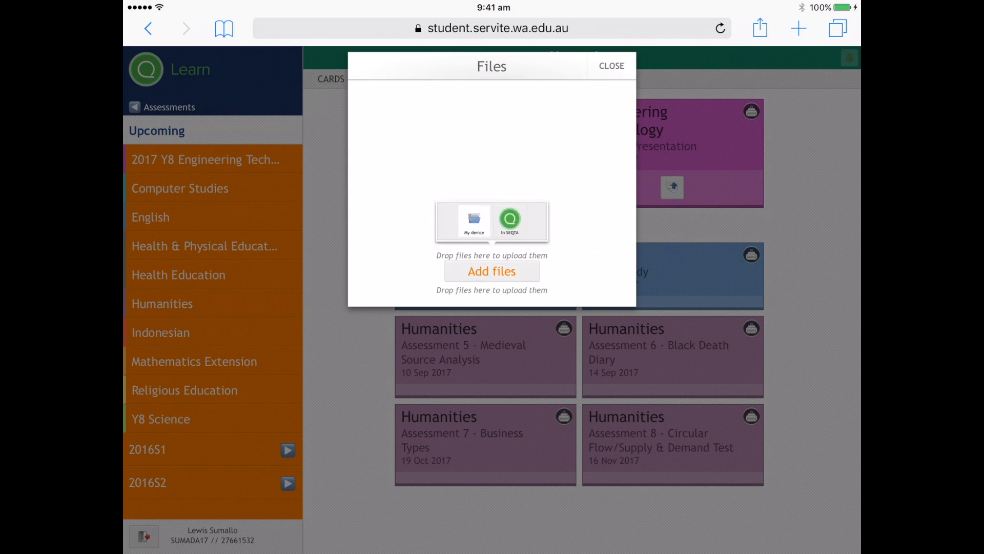
pyautogui.click(474, 221)
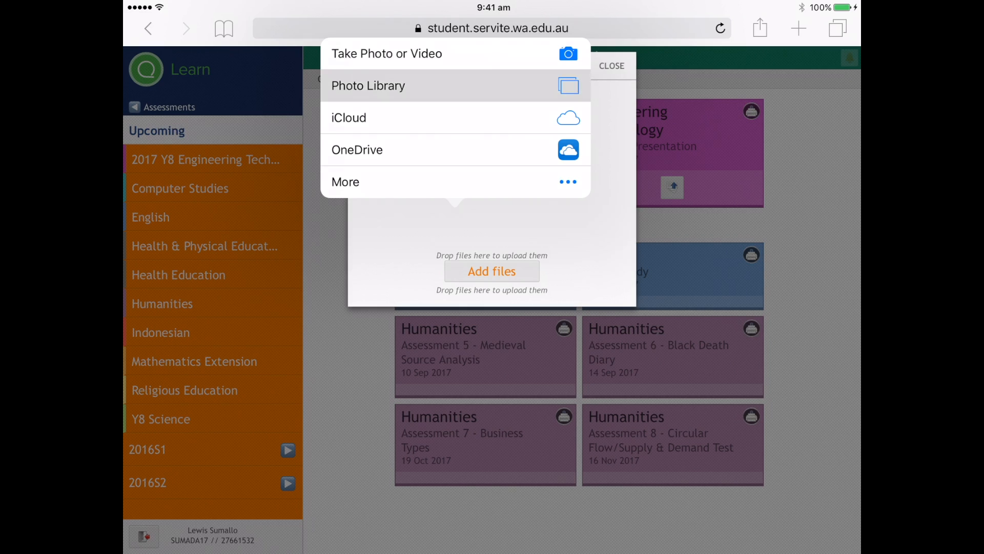
pyautogui.click(368, 86)
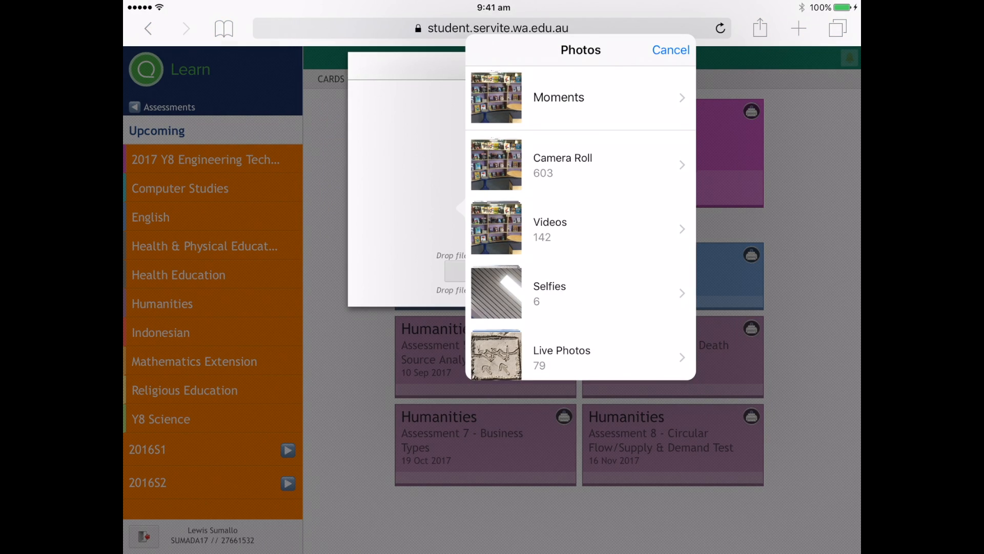
pyautogui.click(558, 98)
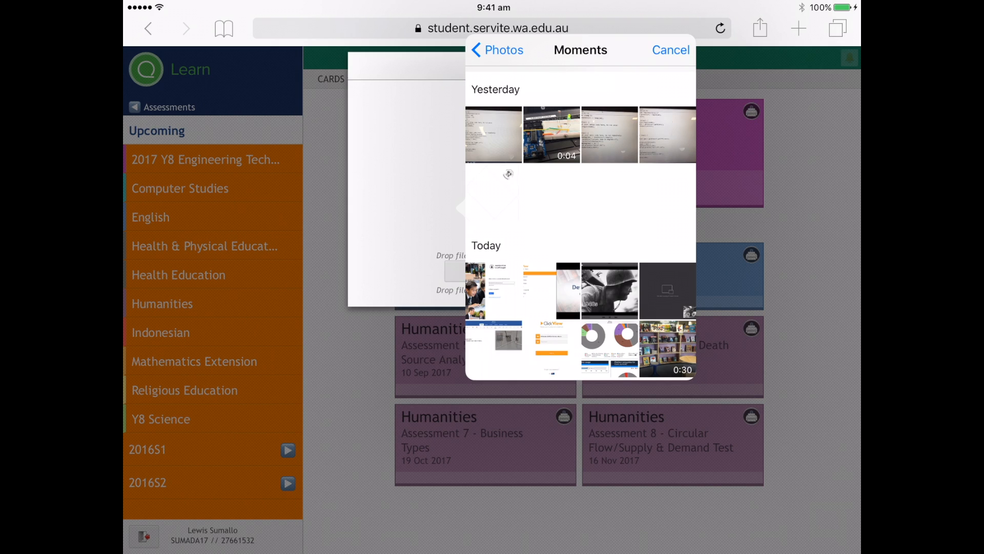
# Pick today's 0:30 video, preview it, and confirm it for upload.
pyautogui.click(668, 347)
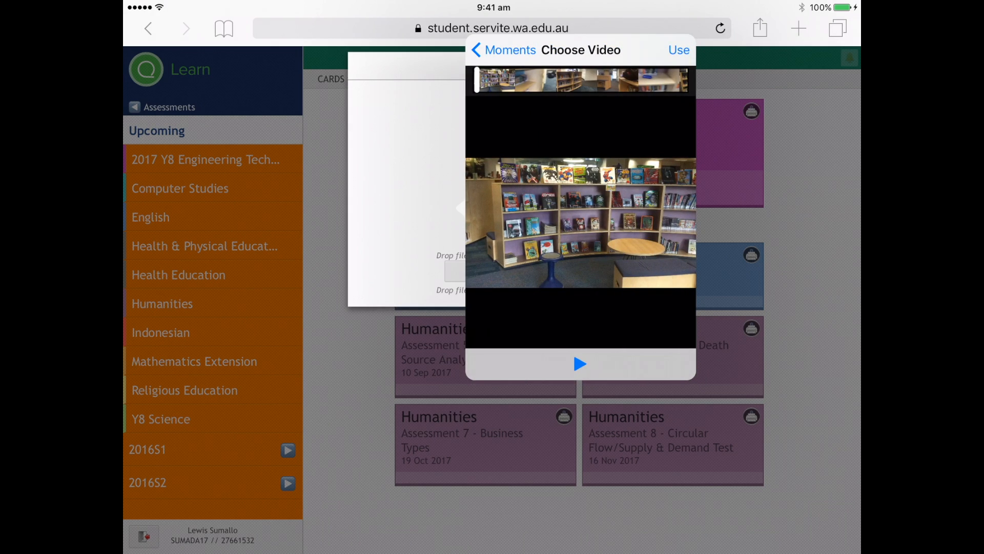
pyautogui.click(579, 364)
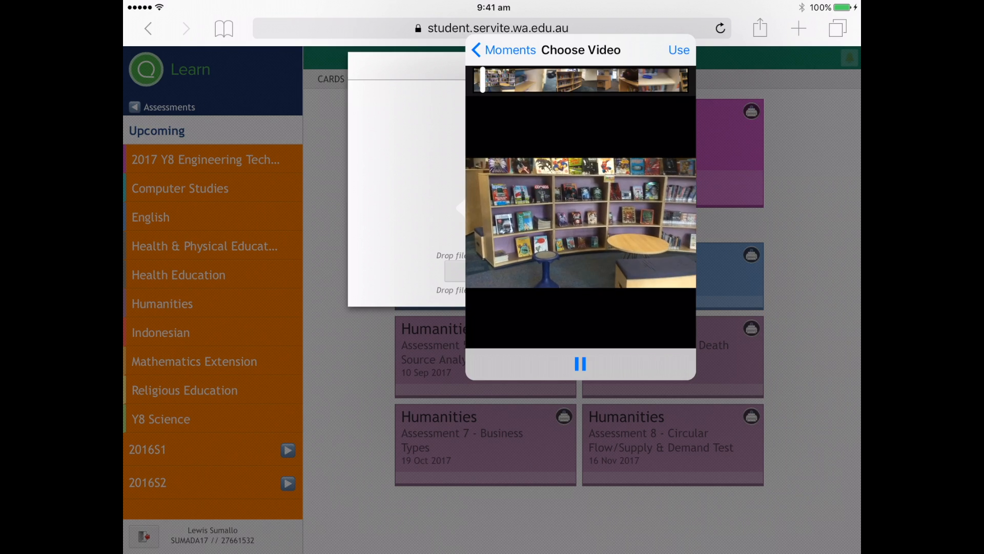
pyautogui.click(580, 364)
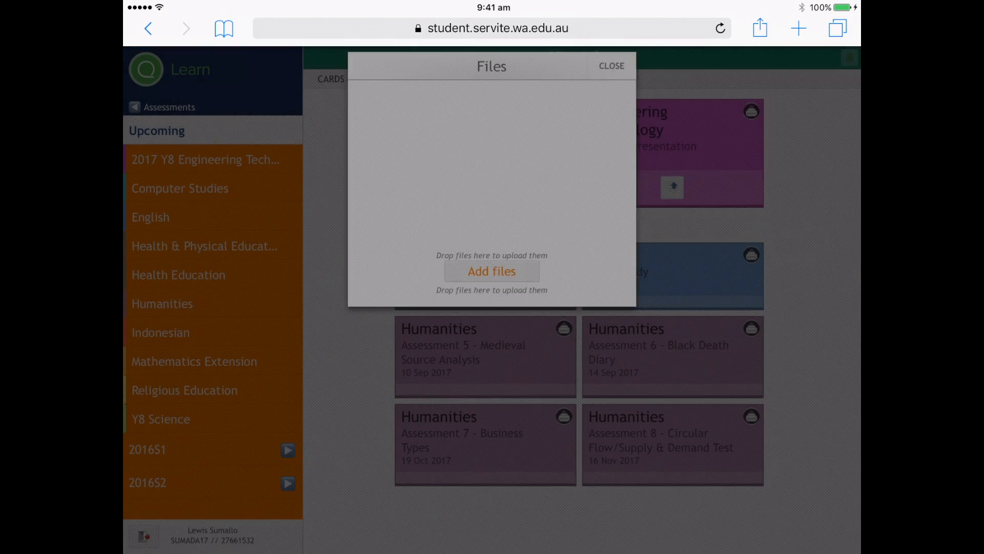
# Let the video upload finish in the Files dialog, then close it.
pyautogui.click(492, 271)
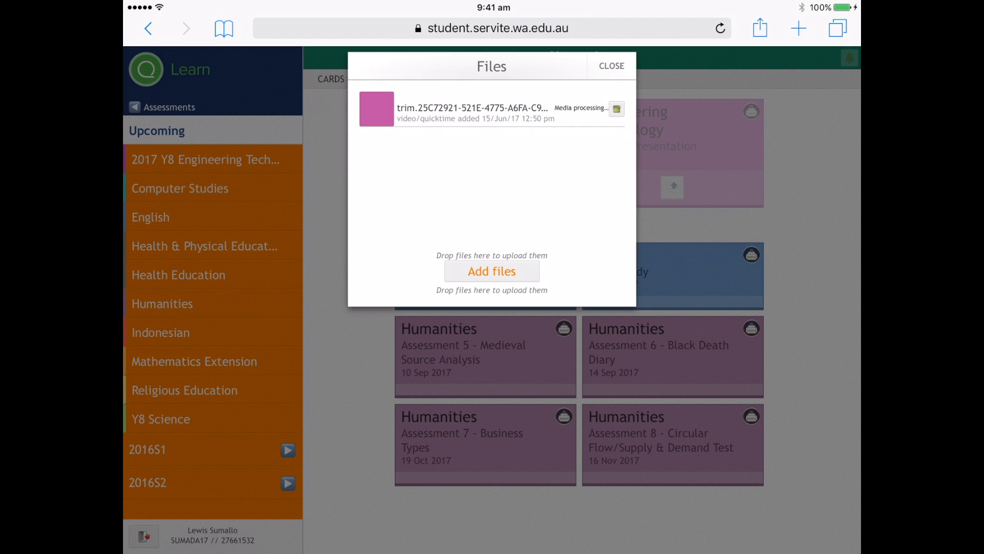
pyautogui.click(610, 65)
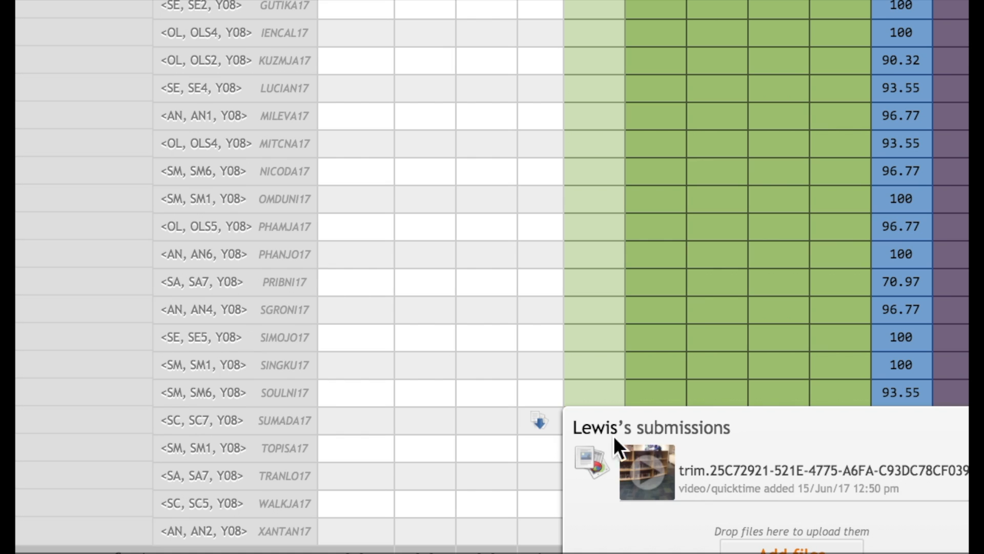
pyautogui.moveTo(822, 492)
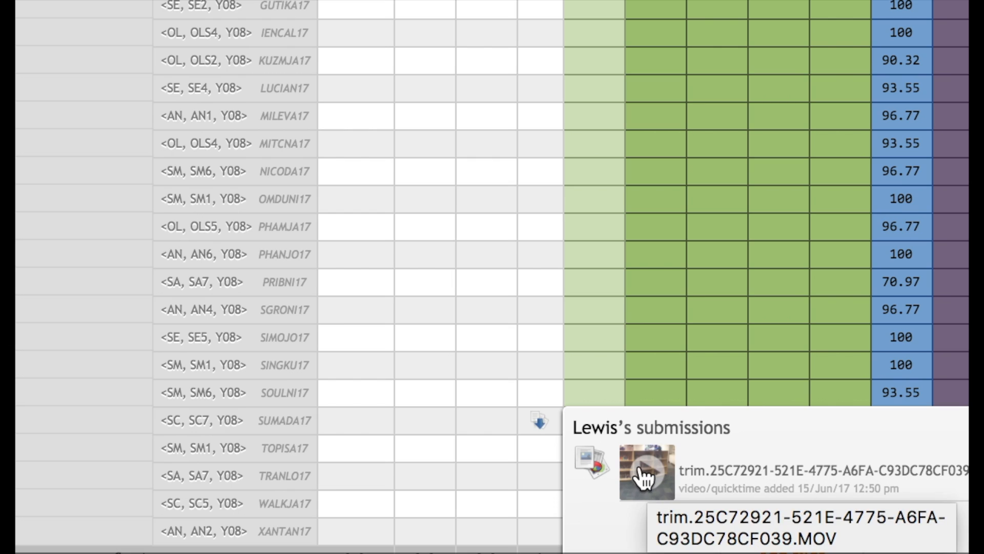
# Download the student's submitted trim video from the marks book.
pyautogui.click(646, 470)
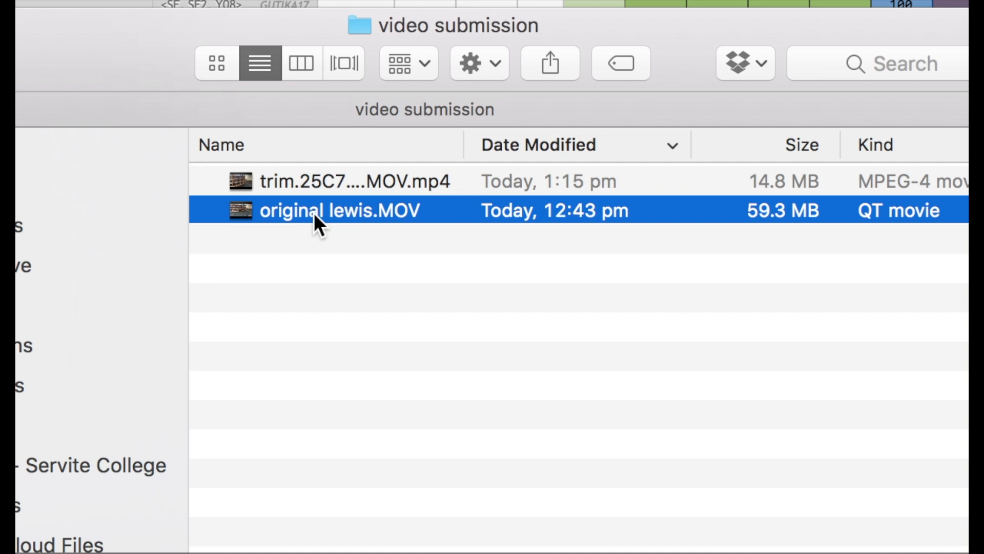
pyautogui.moveTo(503, 231)
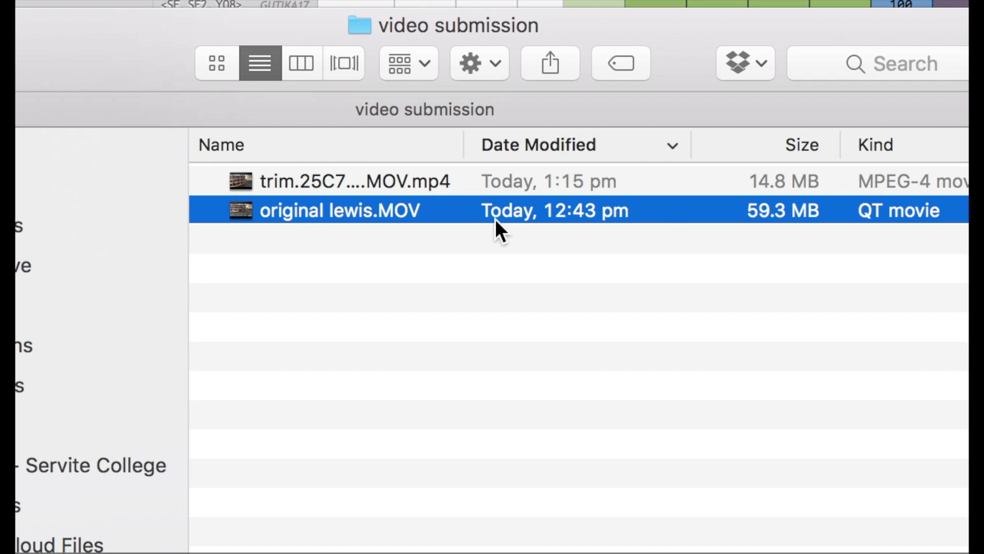
# Select the 14.8 MB compressed MP4 to compare with the 59.3 MB original.
pyautogui.click(355, 181)
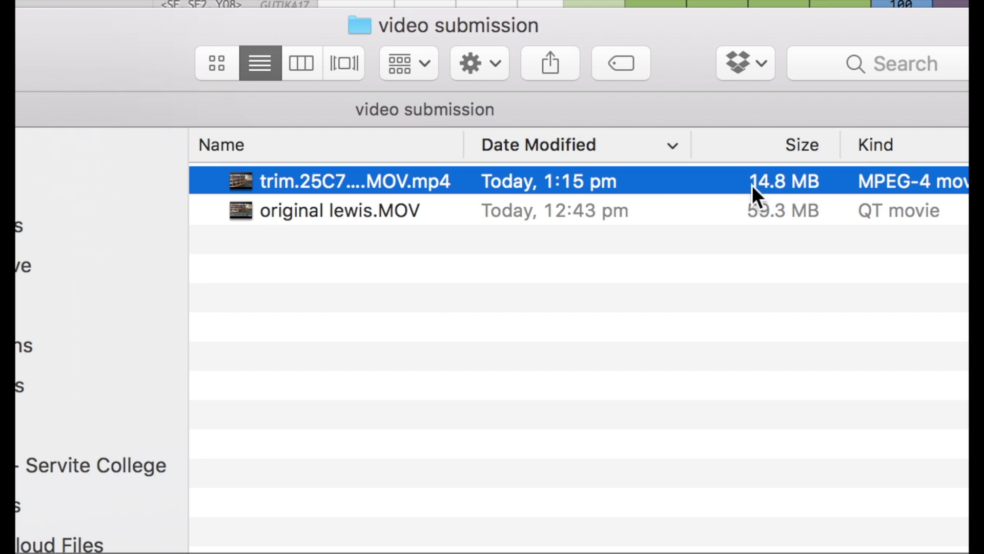
pyautogui.moveTo(817, 210)
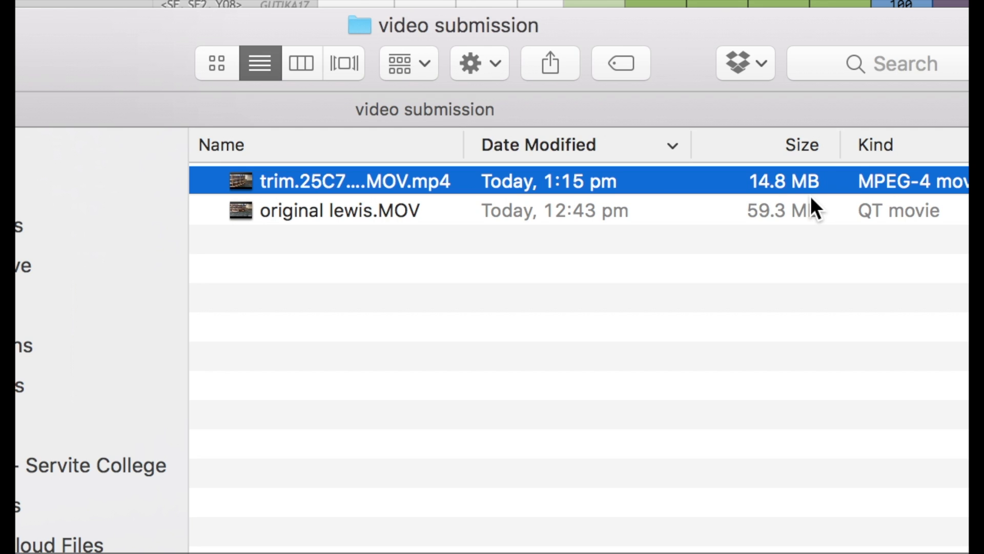